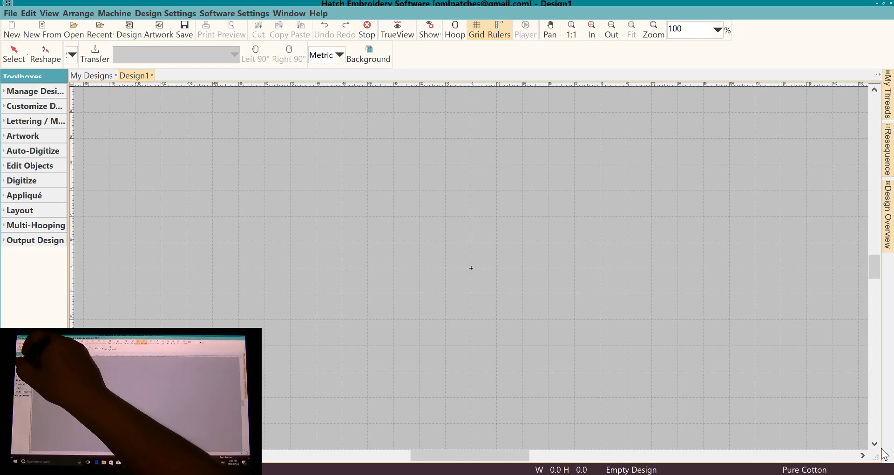
# Start a new lettering object from the Lettering / Monogramming toolbox.
pyautogui.click(34, 121)
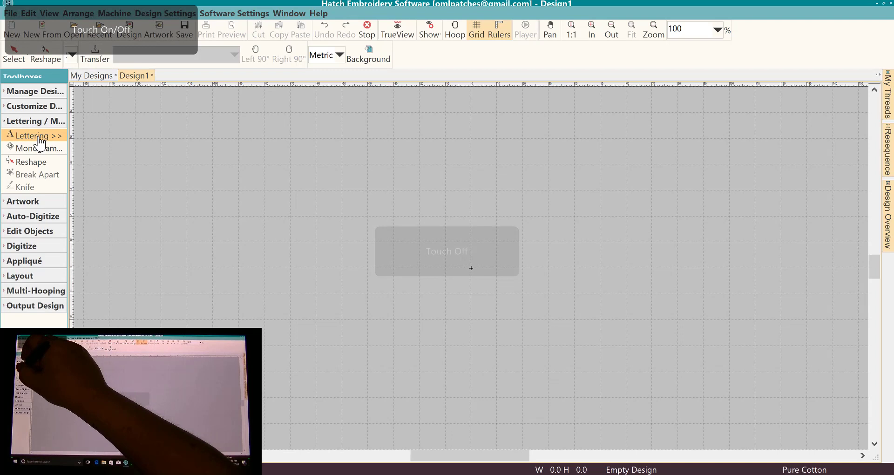
pyautogui.click(32, 136)
pyautogui.write('d')
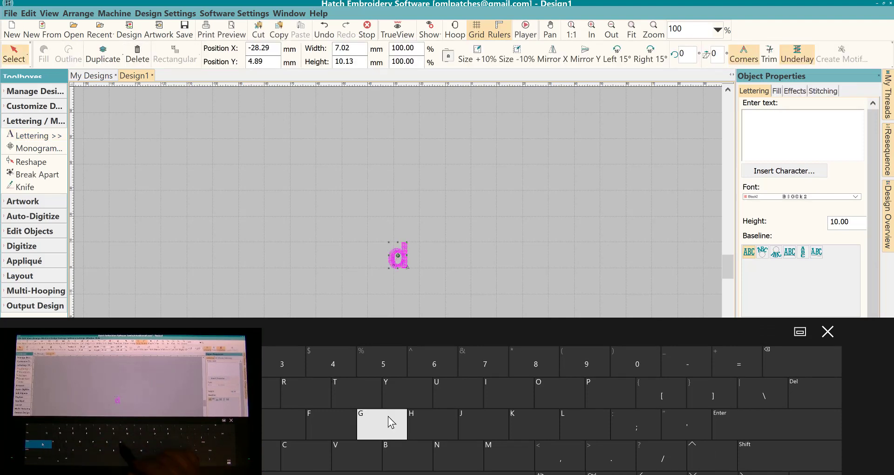
# Enter the lettering text 'DME' and dismiss the on-screen keyboard.
pyautogui.write('DME')
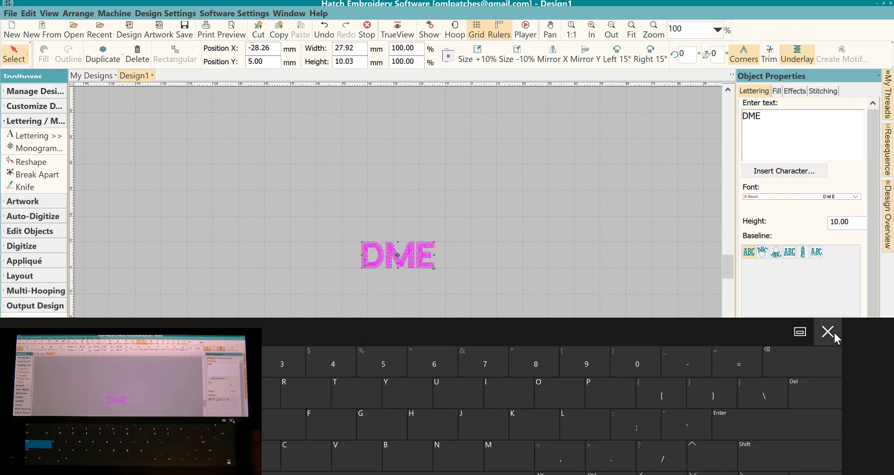
pyautogui.click(827, 331)
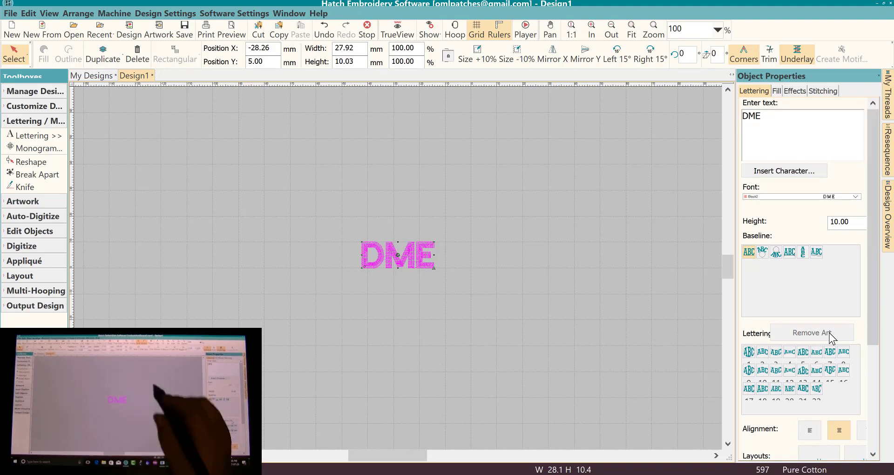
pyautogui.moveTo(433, 250)
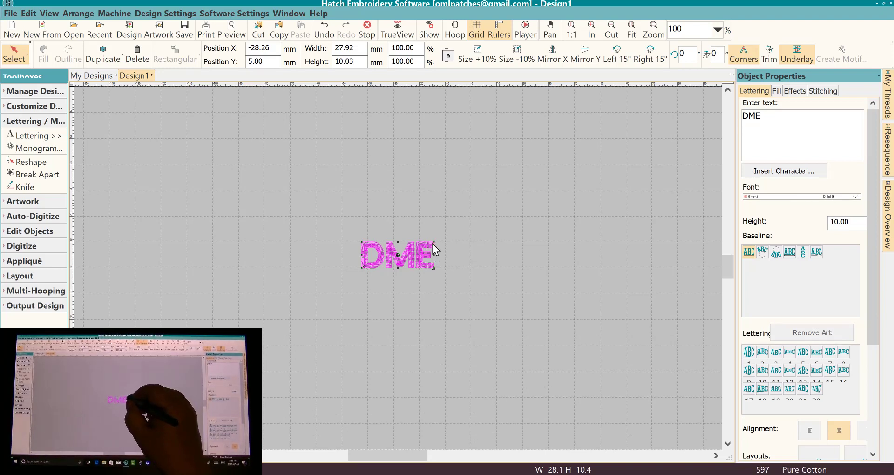
# Scale the DME lettering up to about 86 by 31 mm and zoom to 200%.
pyautogui.moveTo(435, 236); pyautogui.dragTo(547, 158)
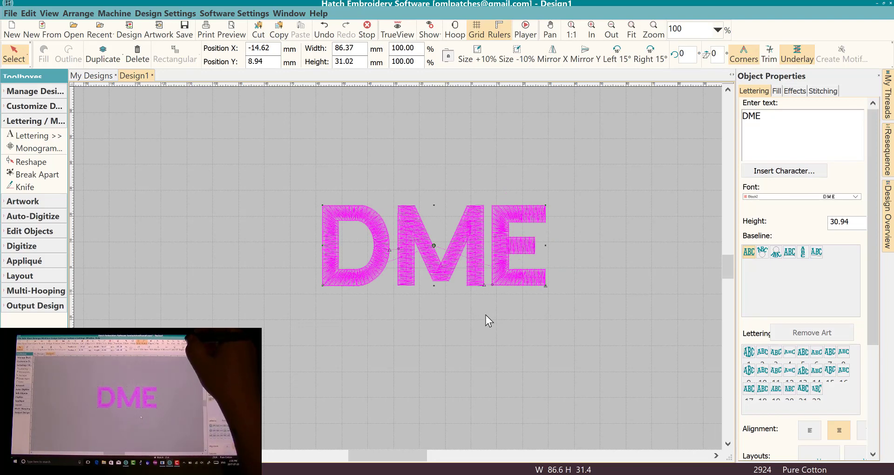
pyautogui.click(718, 29)
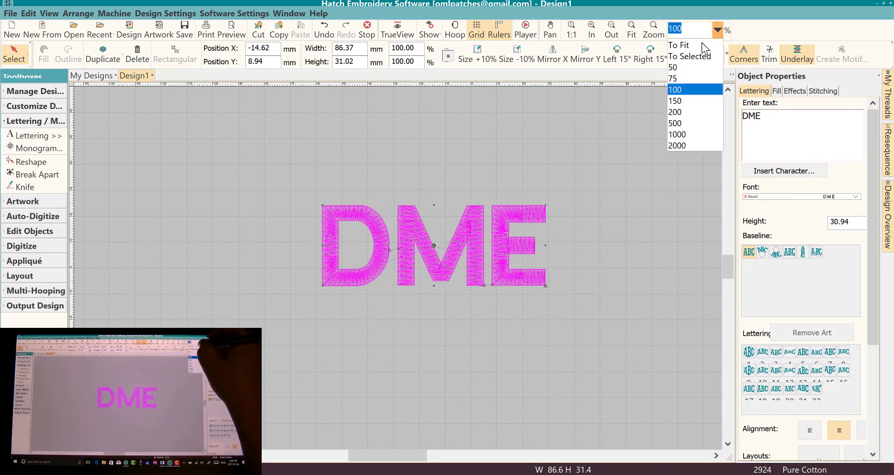
pyautogui.click(675, 112)
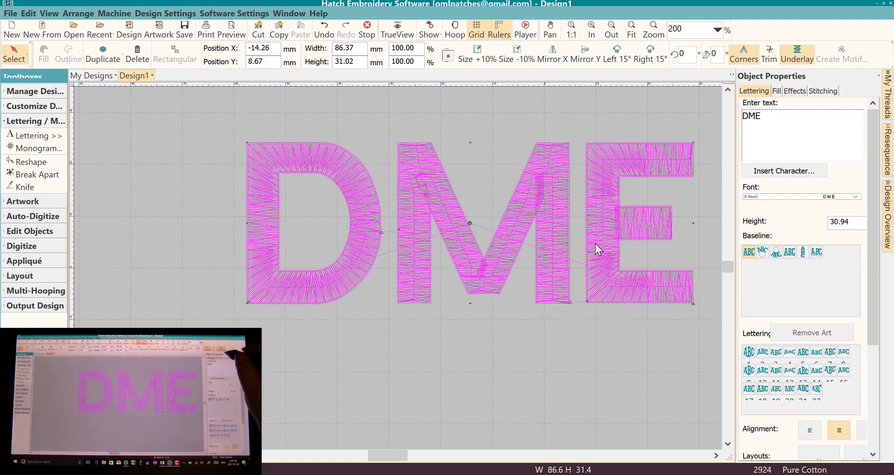
pyautogui.moveTo(603, 214)
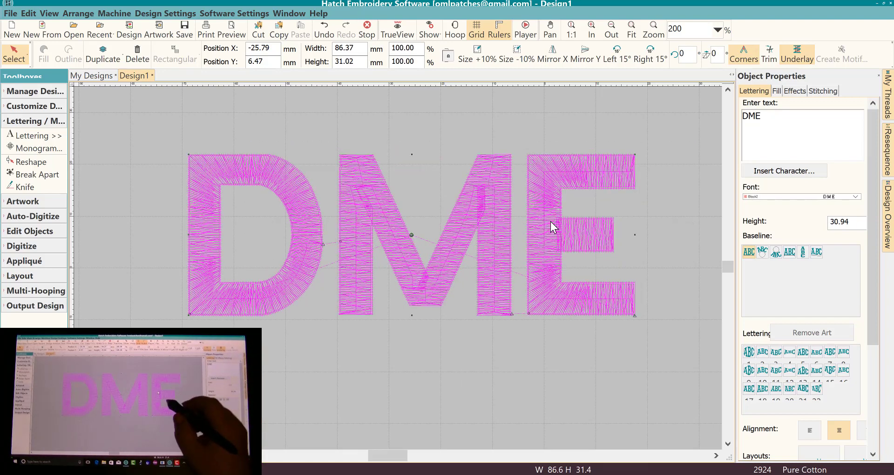
pyautogui.moveTo(611, 292)
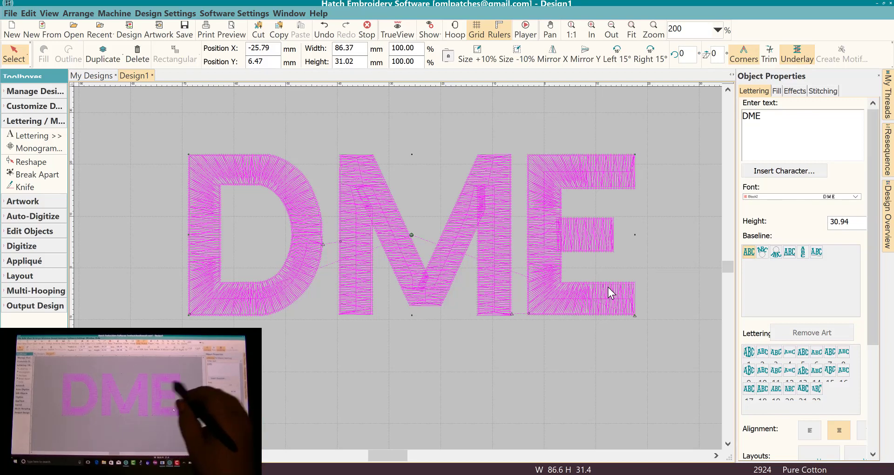
# Show the lettering's Effects > Stitching underlay settings and zoom to 500% on the M.
pyautogui.click(794, 91)
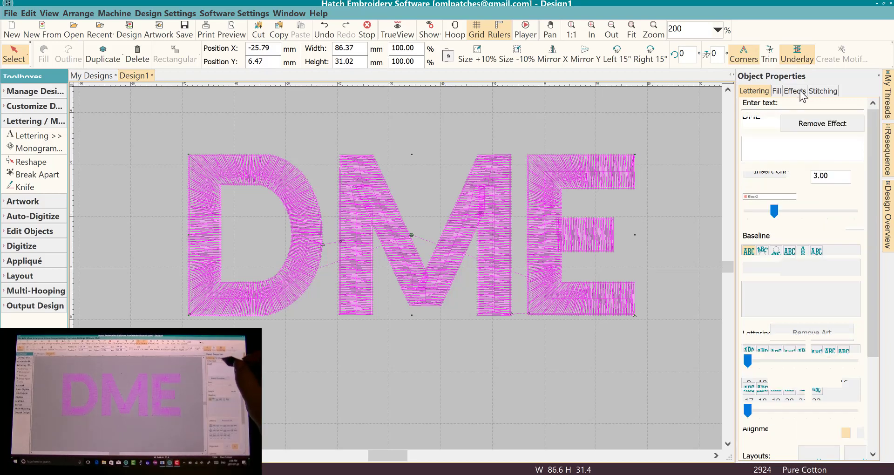
pyautogui.click(823, 90)
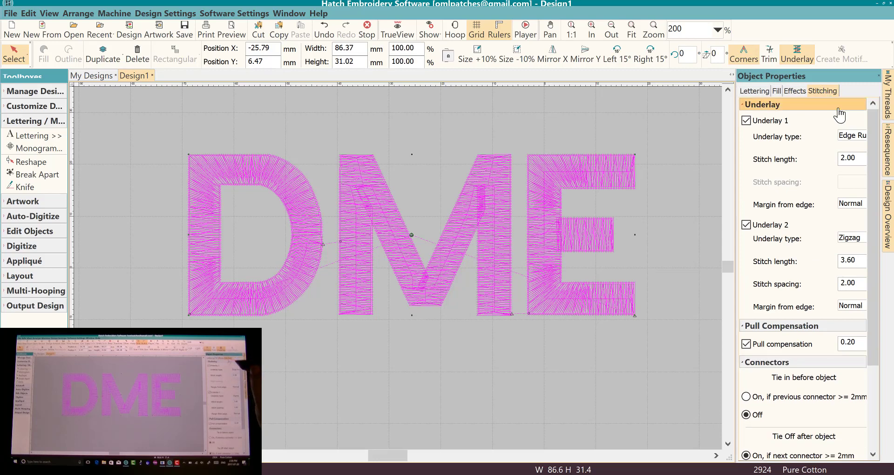
pyautogui.moveTo(743, 195)
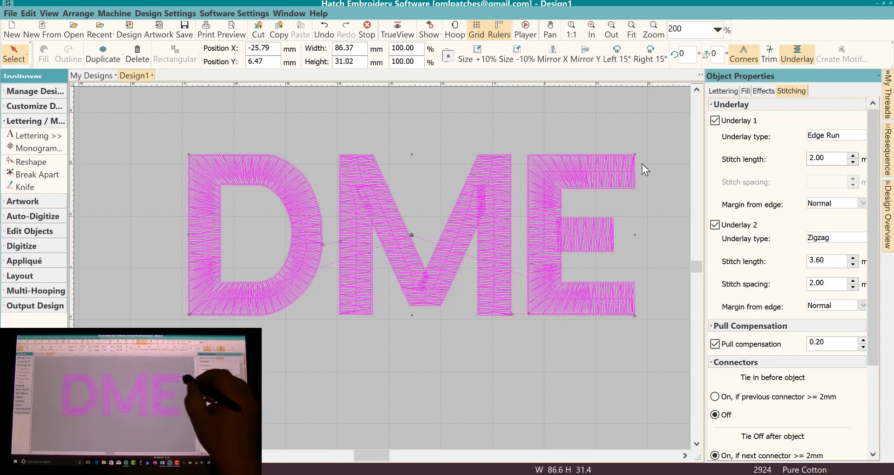
pyautogui.moveTo(558, 188)
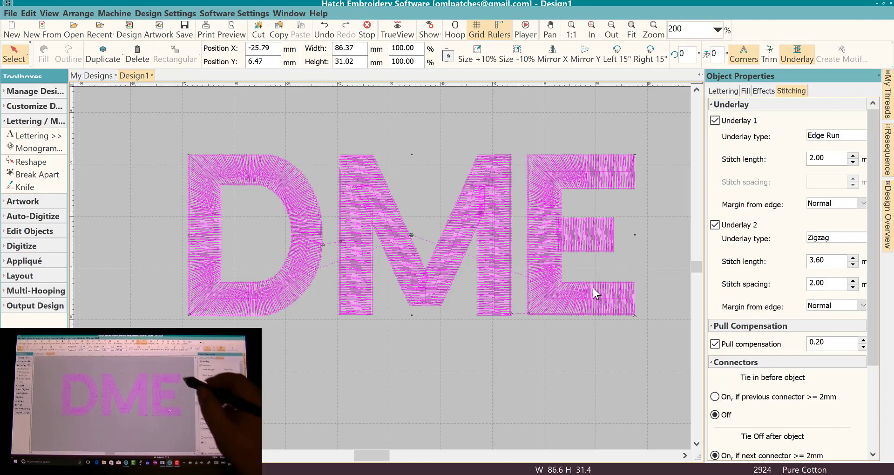
pyautogui.moveTo(591, 175)
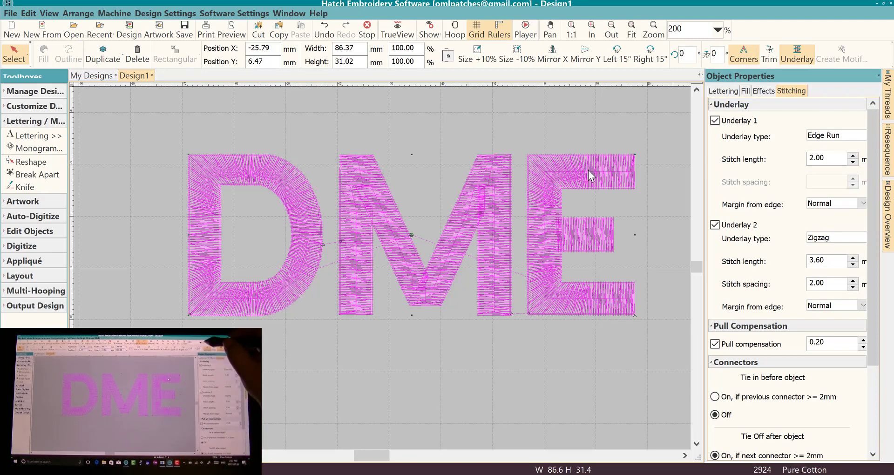
pyautogui.click(718, 29)
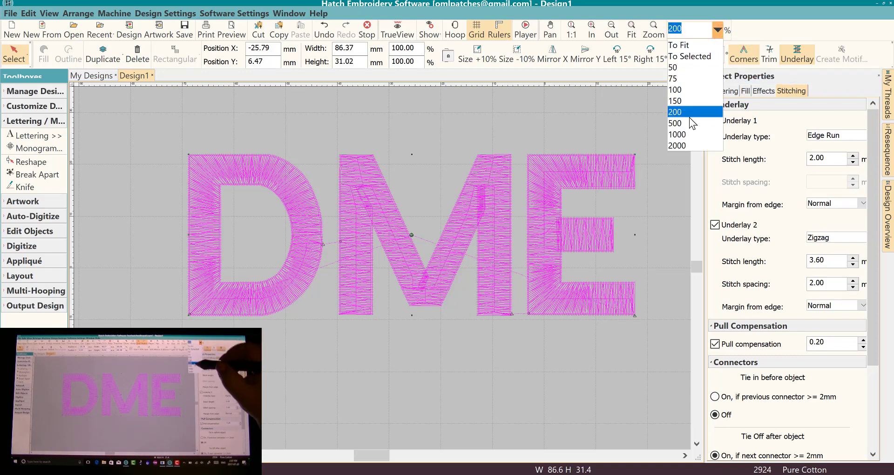
pyautogui.click(675, 123)
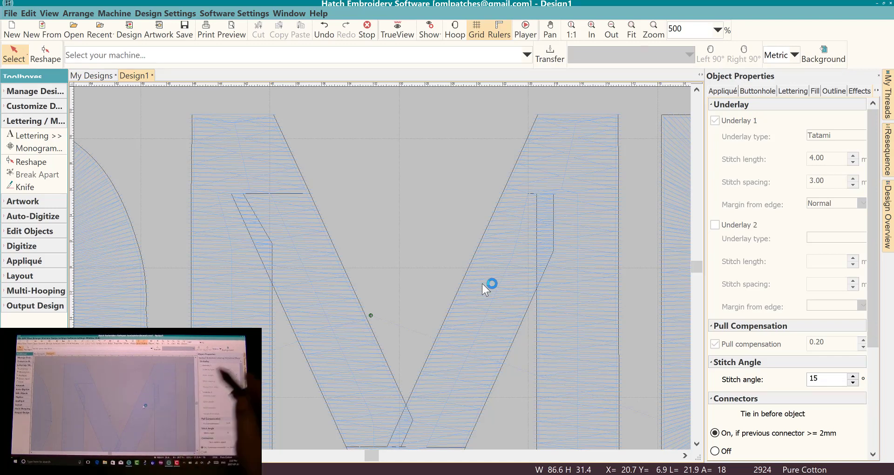
# Set the edge-run underlay's margin from edge to Wide, then to Medium.
pyautogui.click(489, 284)
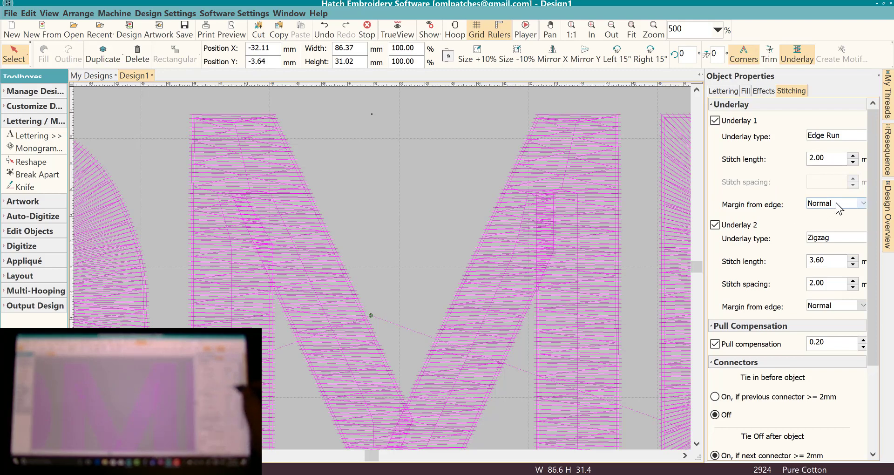
pyautogui.click(864, 204)
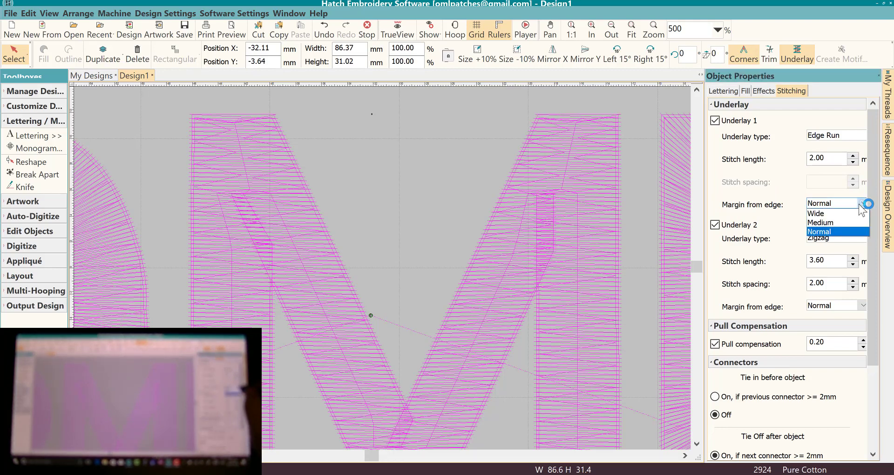
pyautogui.click(816, 213)
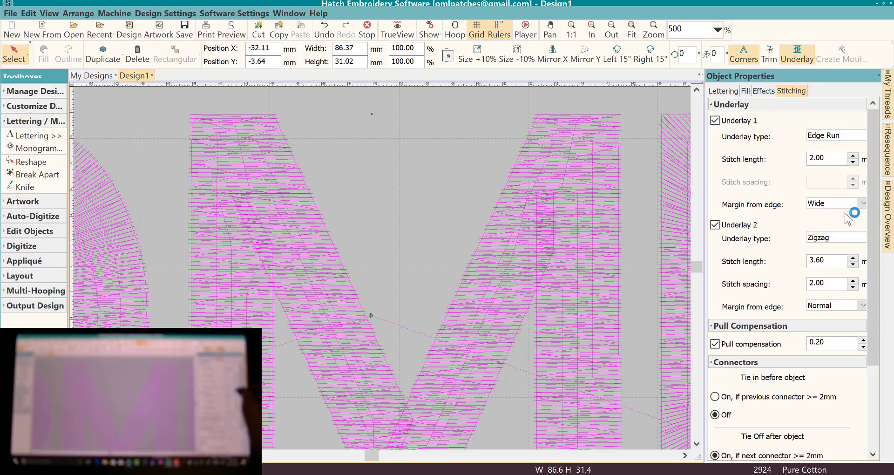
pyautogui.moveTo(515, 296)
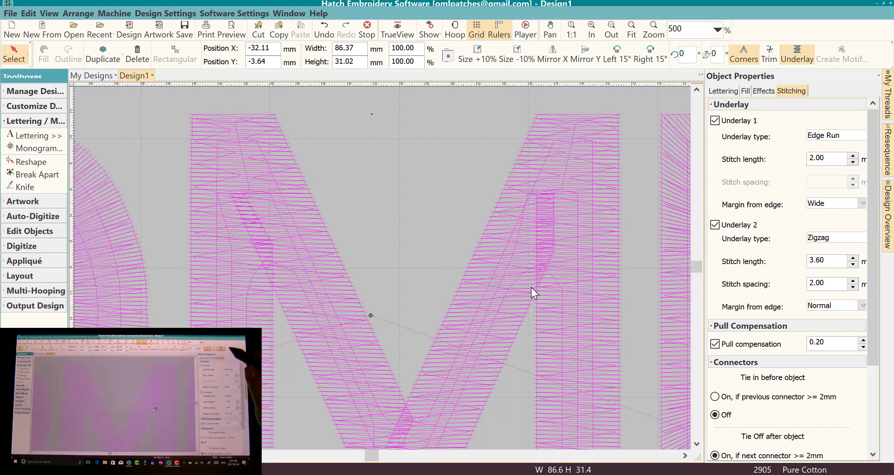
pyautogui.click(865, 203)
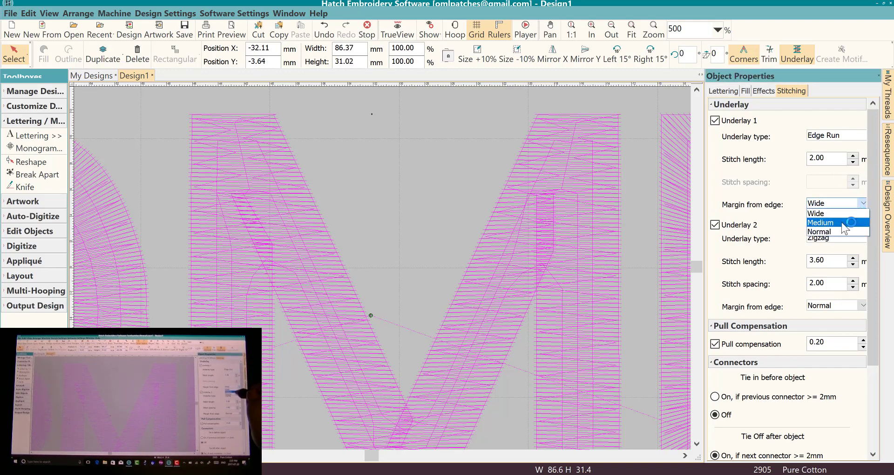
pyautogui.click(820, 223)
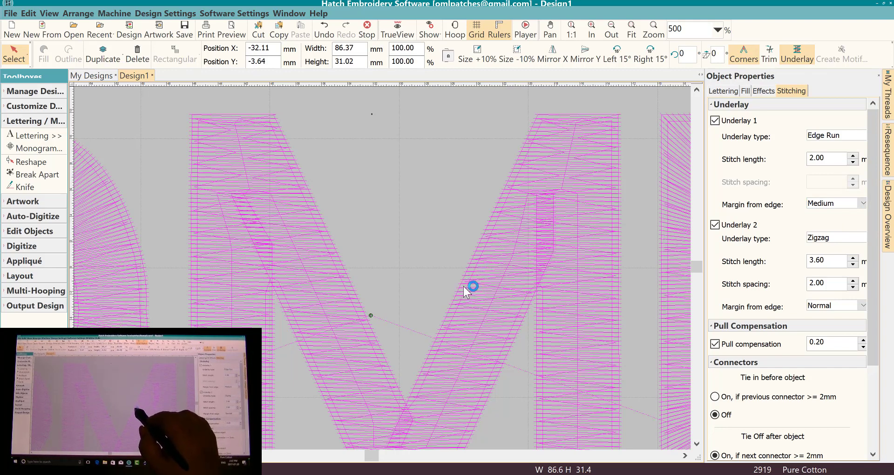
# Keep the view at 500% and set the edge-run underlay margin to Normal.
pyautogui.click(717, 30)
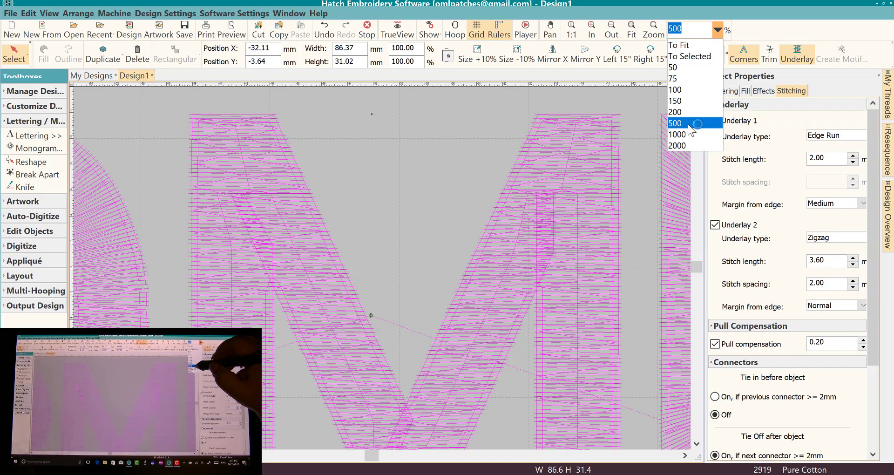
pyautogui.click(675, 123)
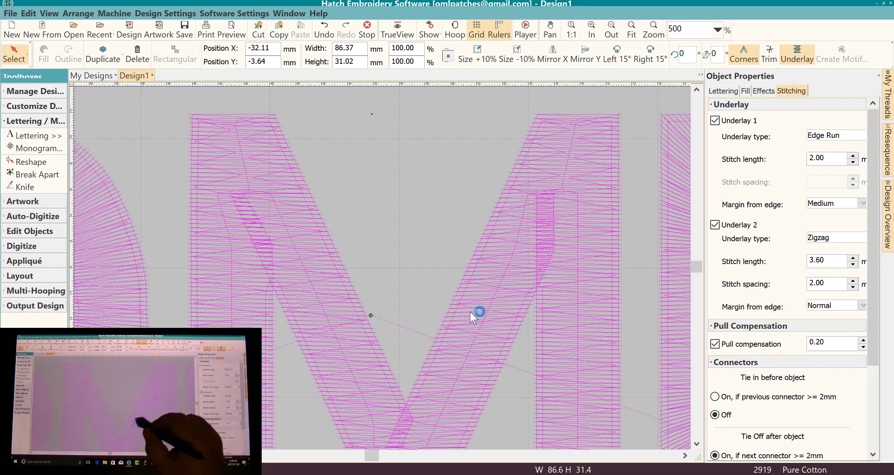
pyautogui.moveTo(448, 347)
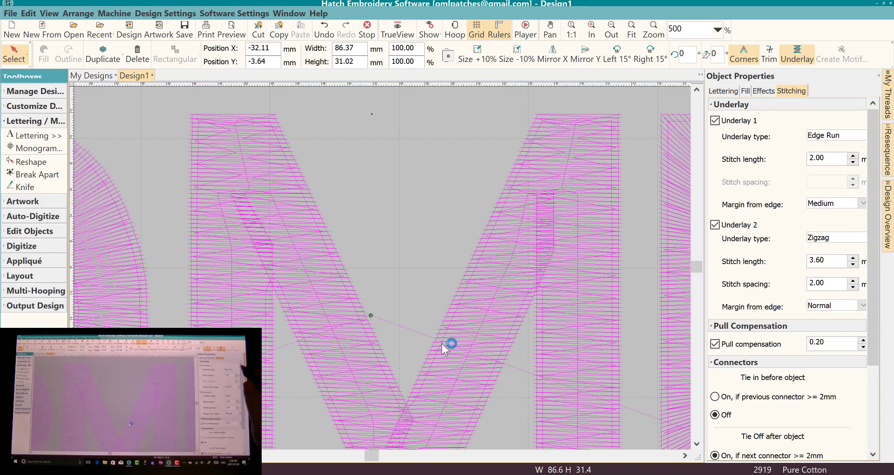
pyautogui.click(865, 204)
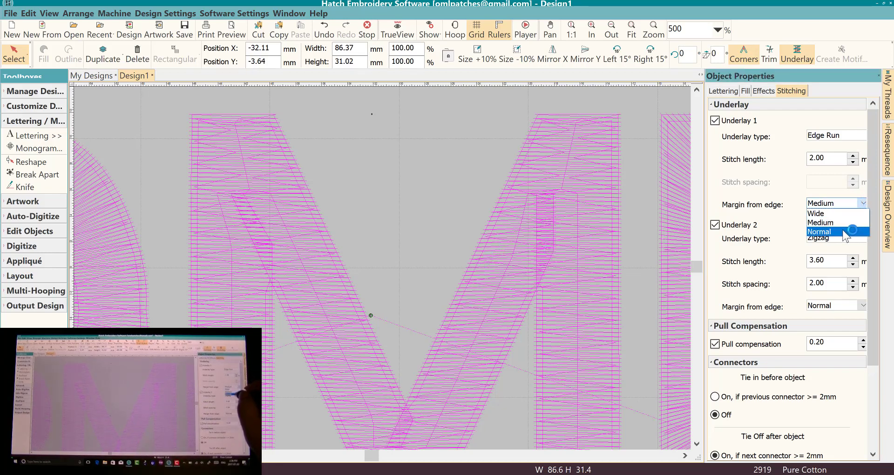
pyautogui.click(819, 231)
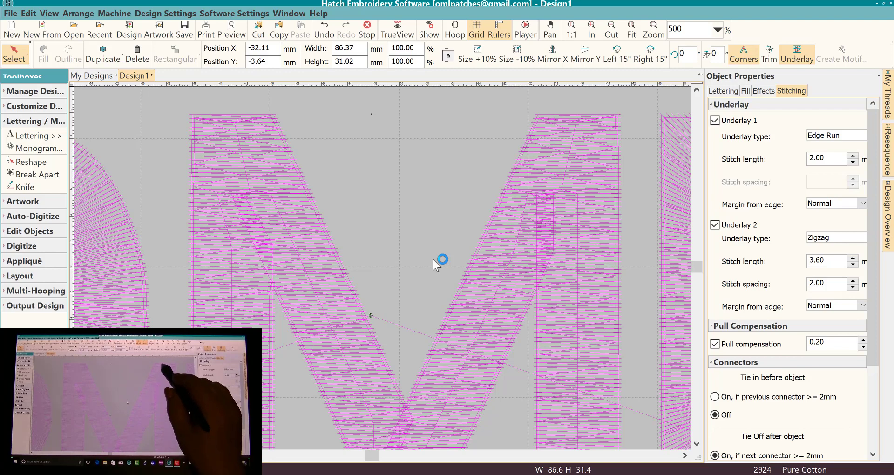
pyautogui.moveTo(451, 328)
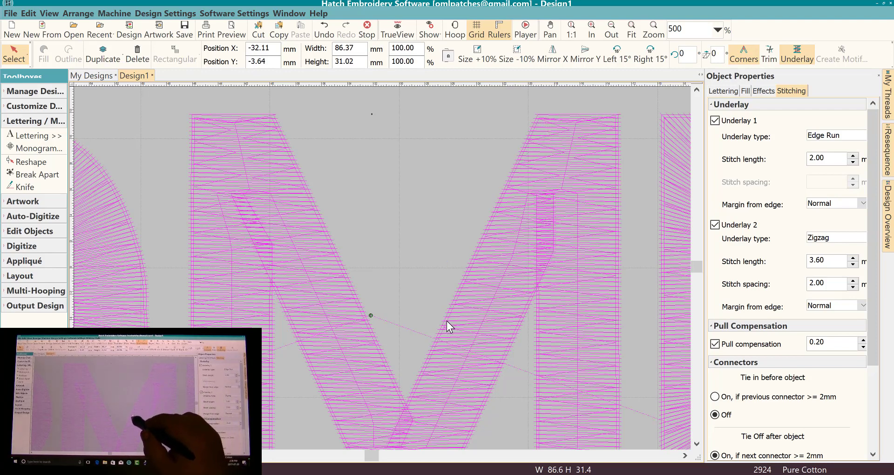
pyautogui.moveTo(425, 385)
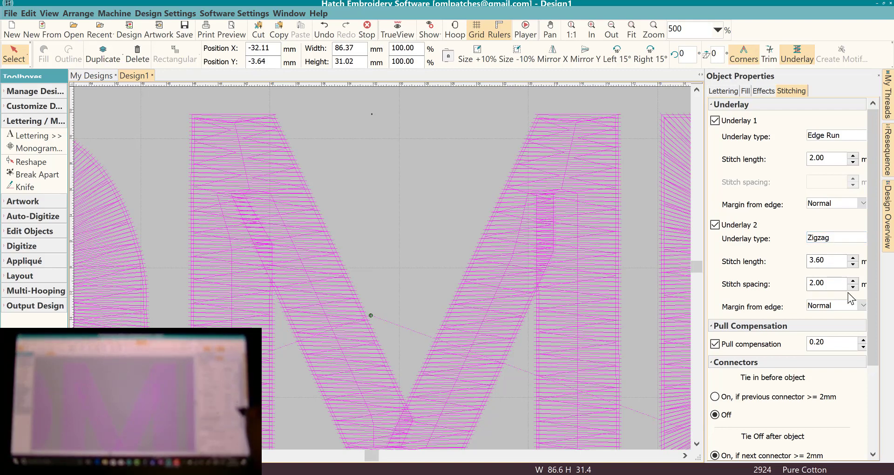
pyautogui.click(863, 306)
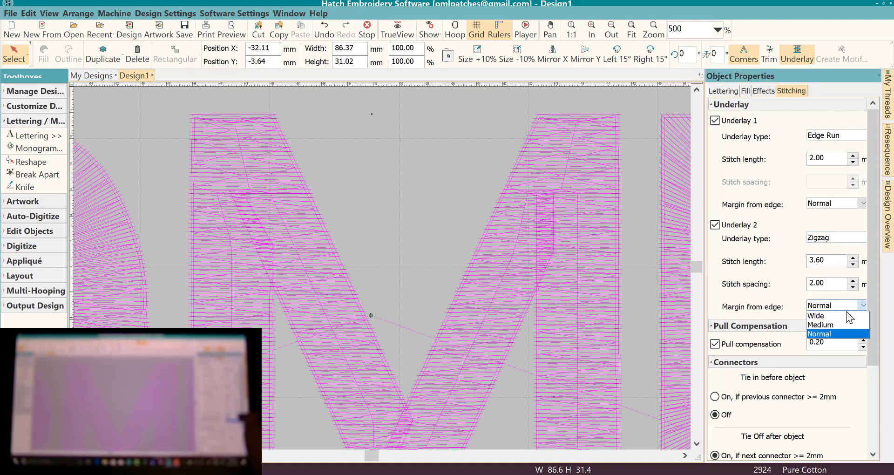
pyautogui.click(816, 316)
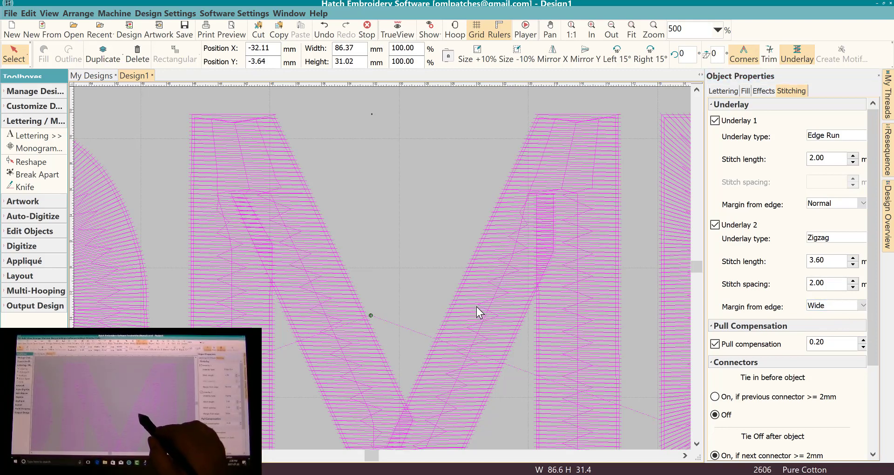
pyautogui.moveTo(454, 360)
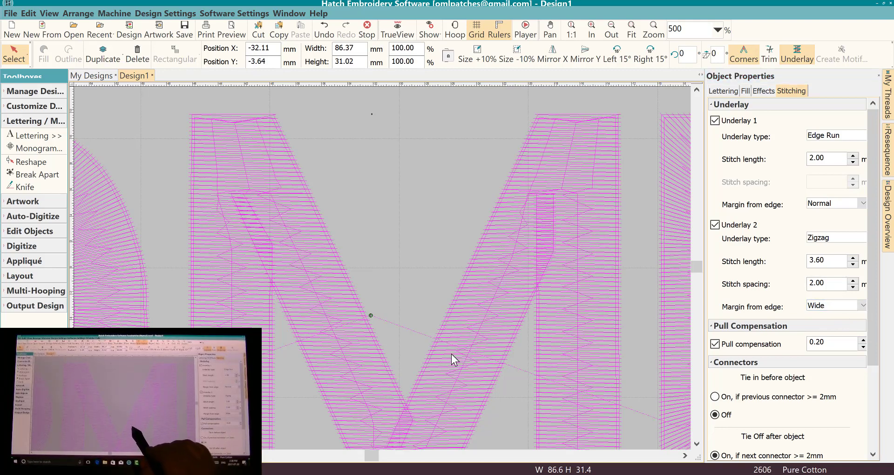
pyautogui.moveTo(469, 362)
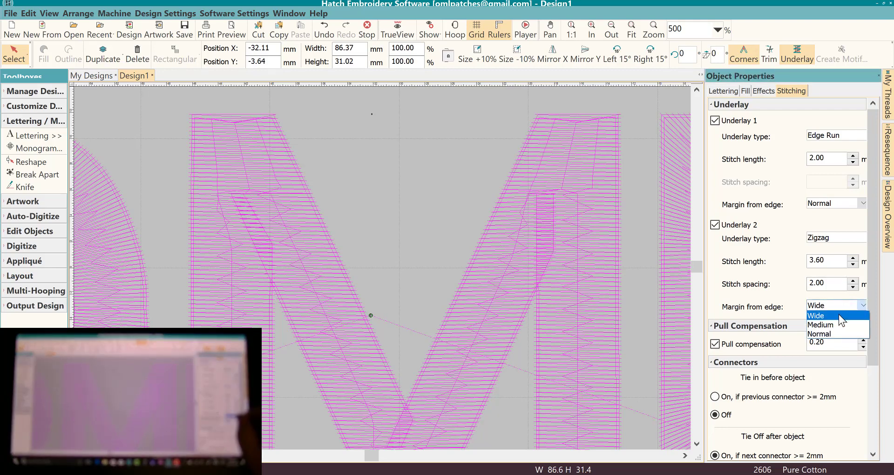
pyautogui.click(821, 325)
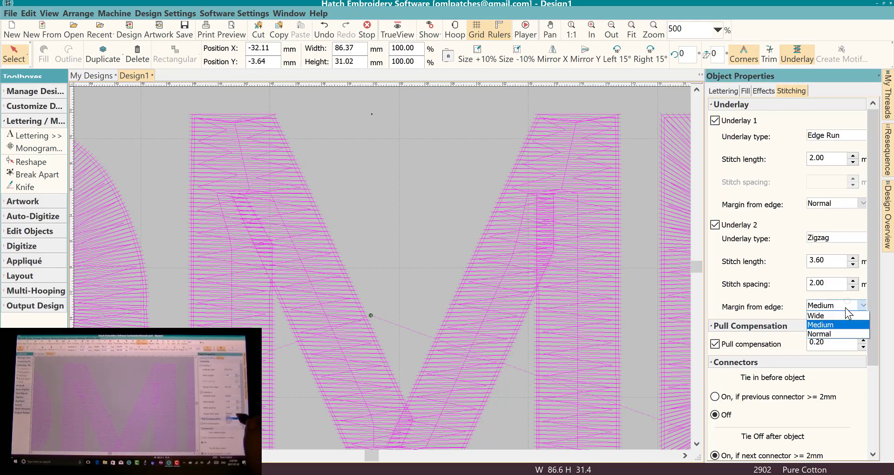
pyautogui.click(820, 334)
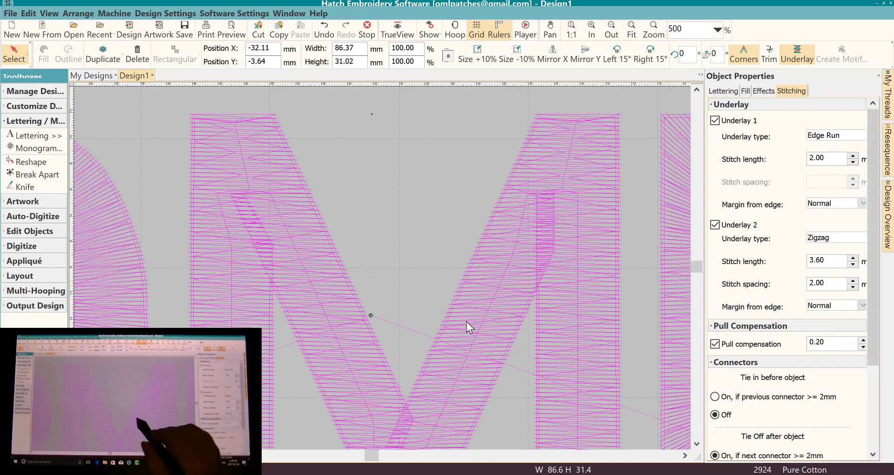
pyautogui.moveTo(449, 336)
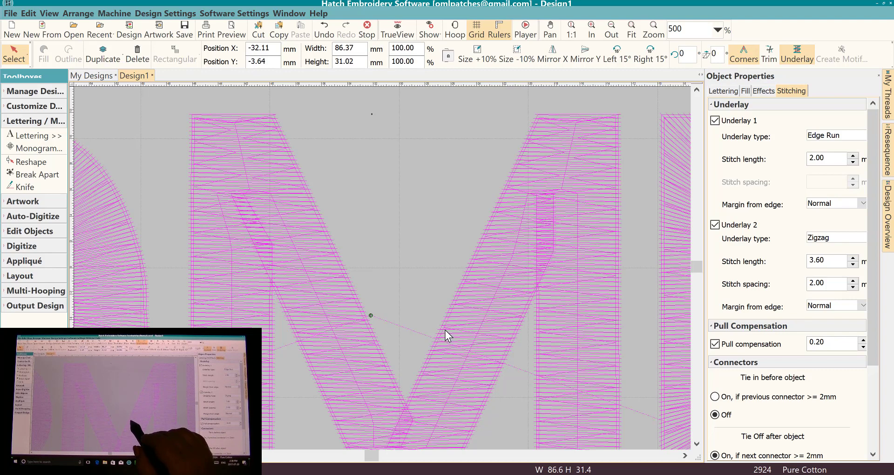
pyautogui.moveTo(535, 182)
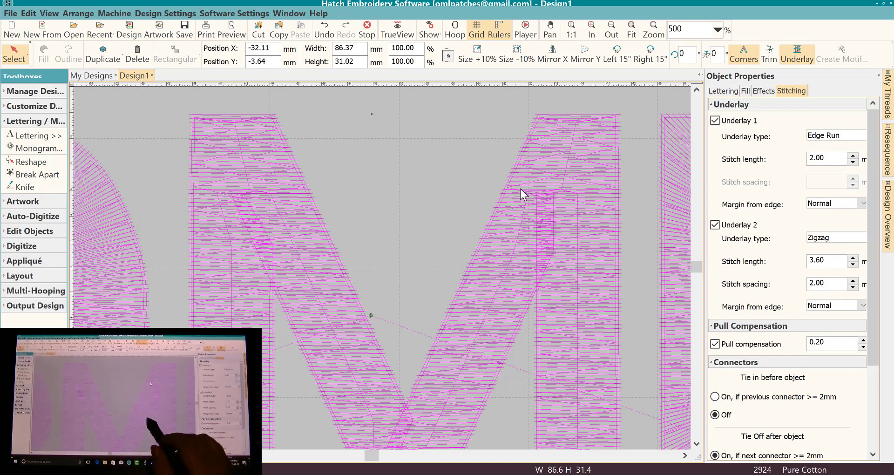
pyautogui.moveTo(477, 360)
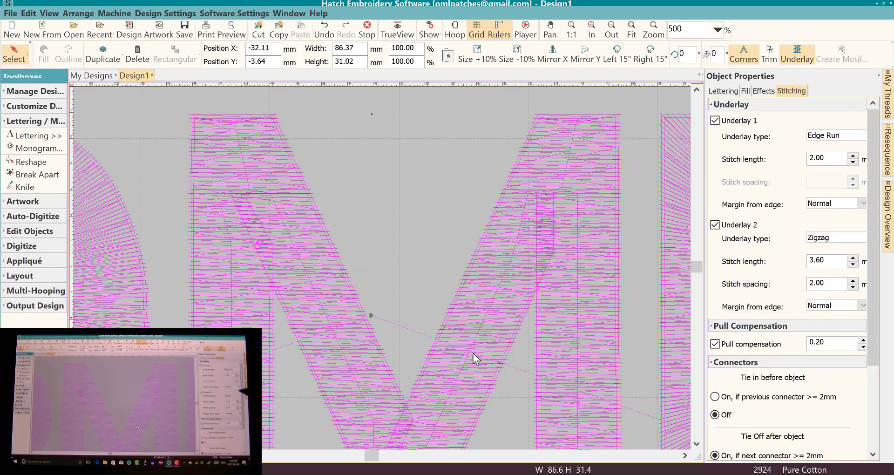
pyautogui.moveTo(833, 146)
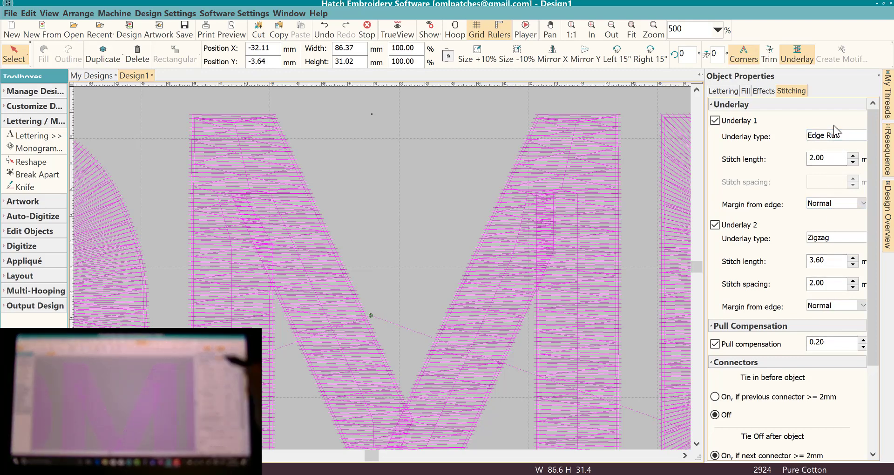
pyautogui.moveTo(769, 160)
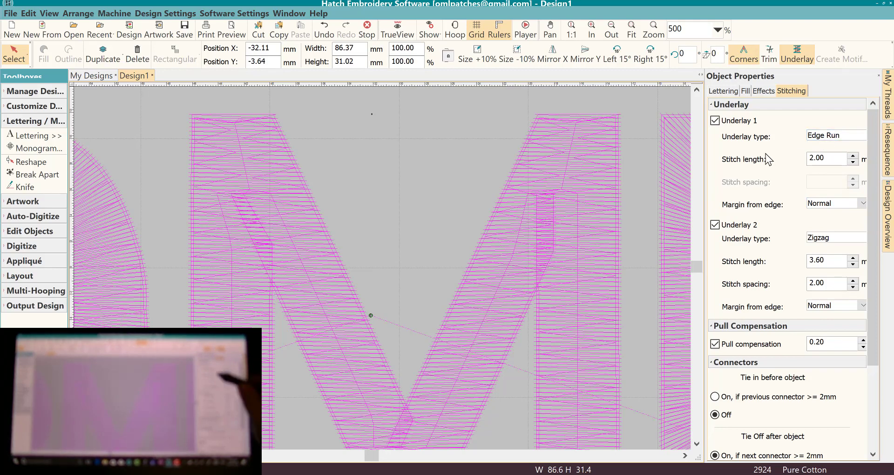
pyautogui.moveTo(758, 162)
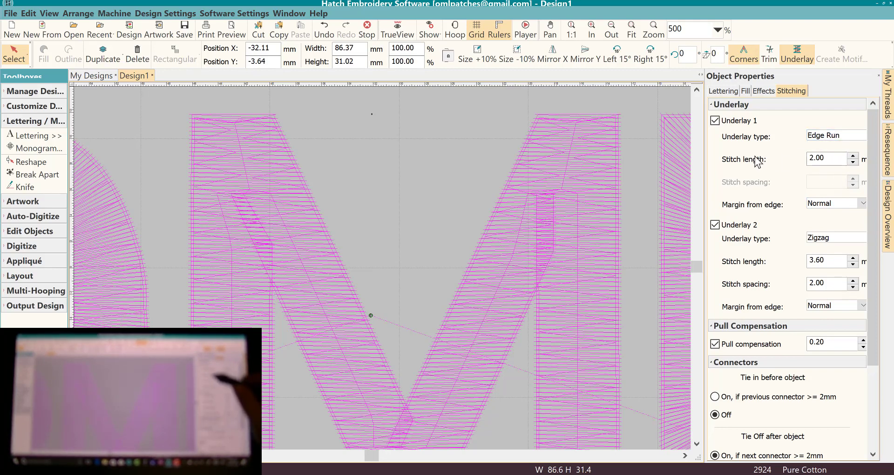
pyautogui.moveTo(810, 253)
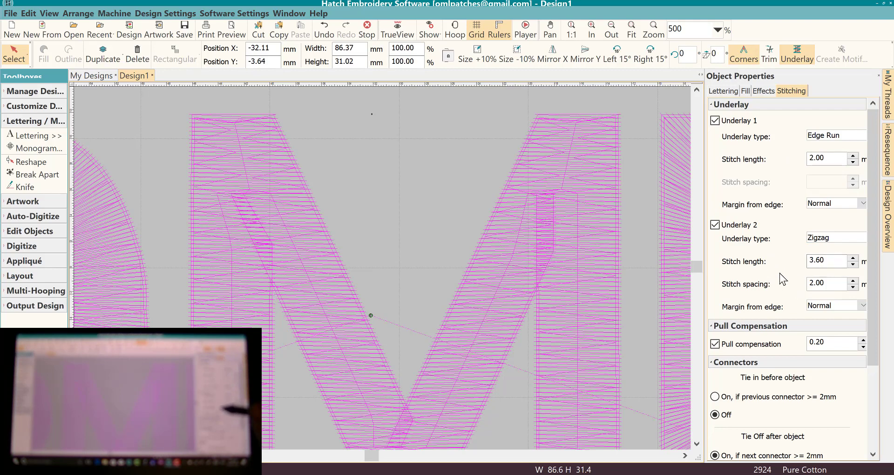
pyautogui.moveTo(805, 245)
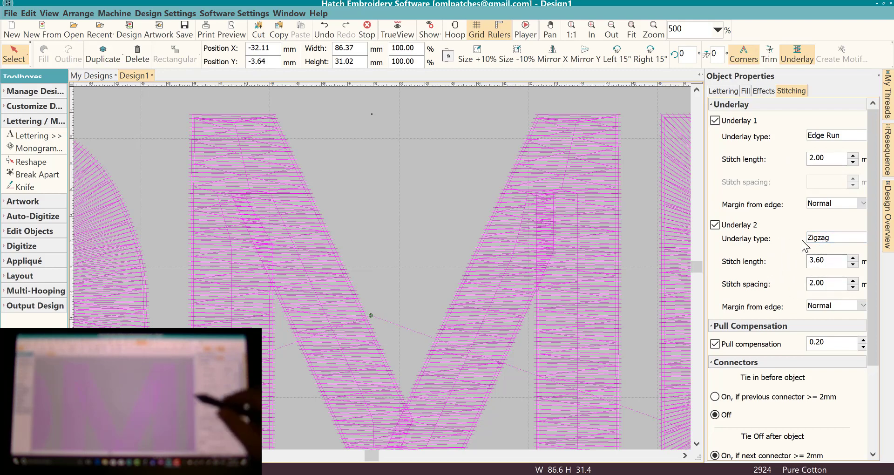